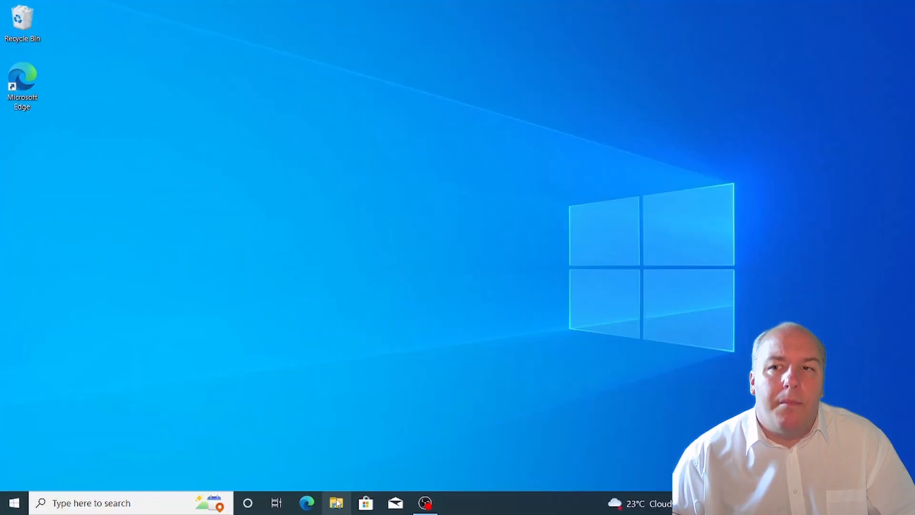
Copy the Documents files, Extracted Files through The Quick Brown Fox, onto My Stuff (D:).
left_click(339, 503)
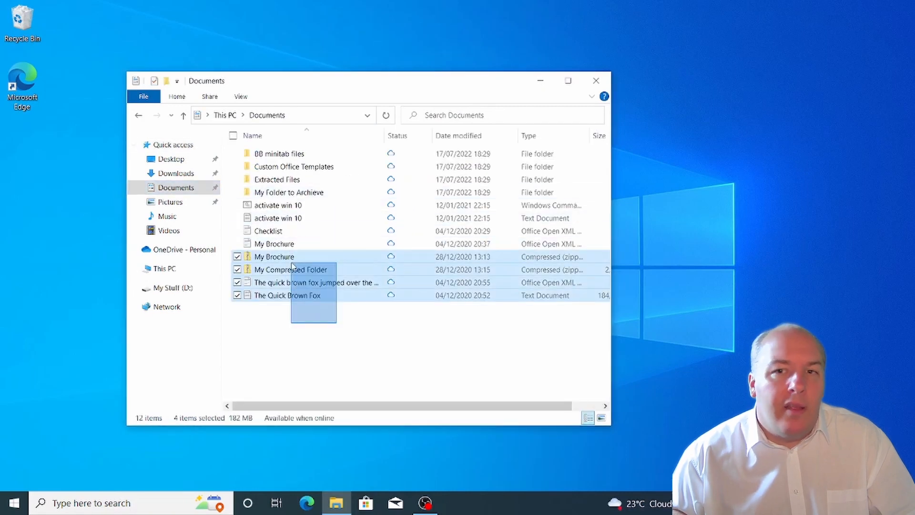
right_click(276, 179)
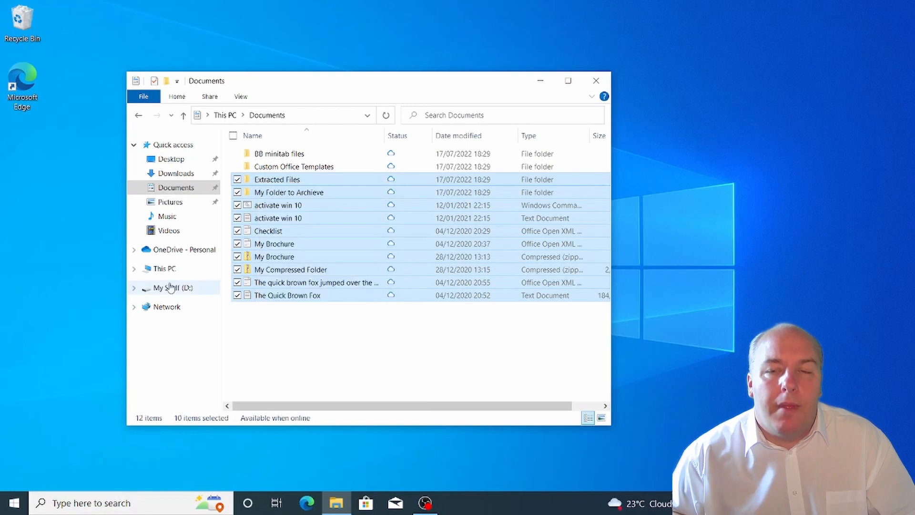
left_click(167, 288)
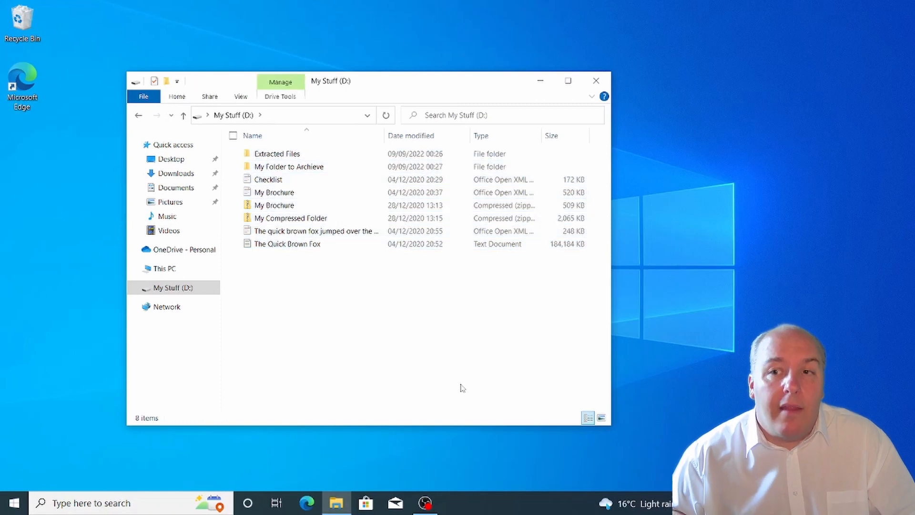
Zip the selected Documents files into an archive named My Compressed Backup.
left_click(176, 187)
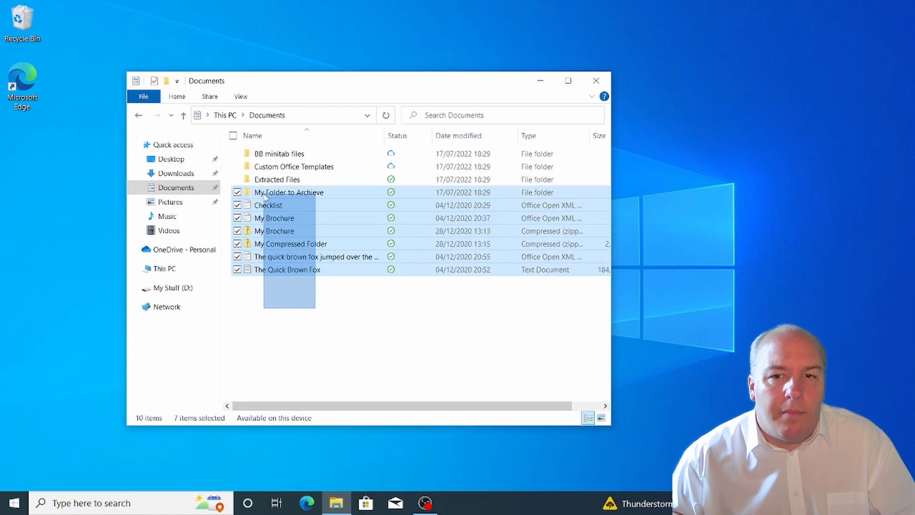
right_click(289, 193)
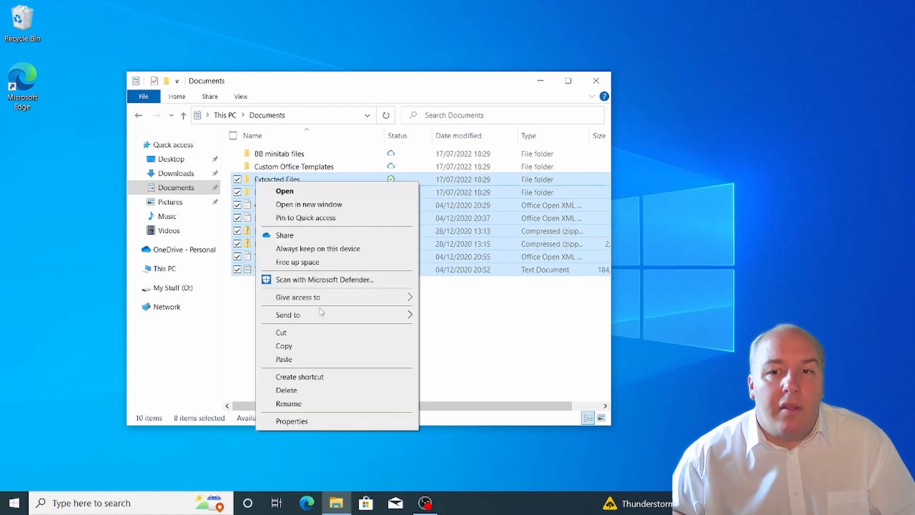
mouse_move(287, 314)
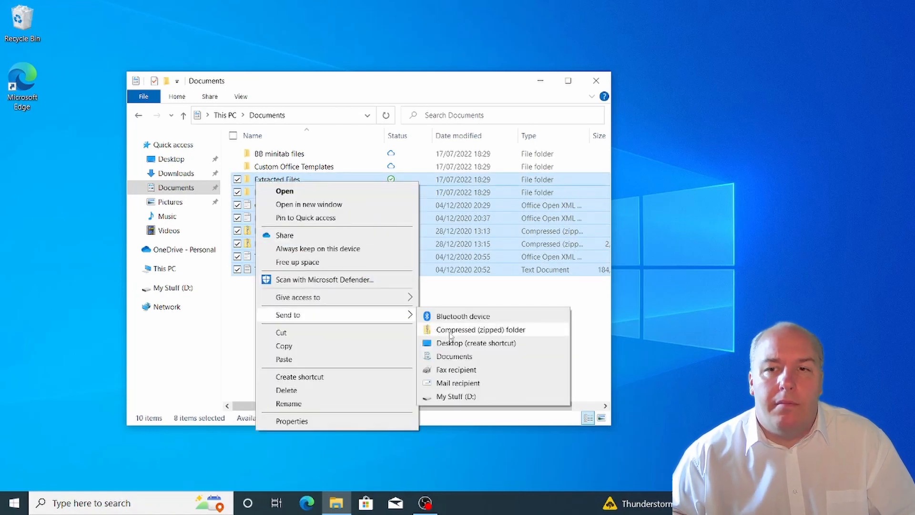
left_click(480, 329)
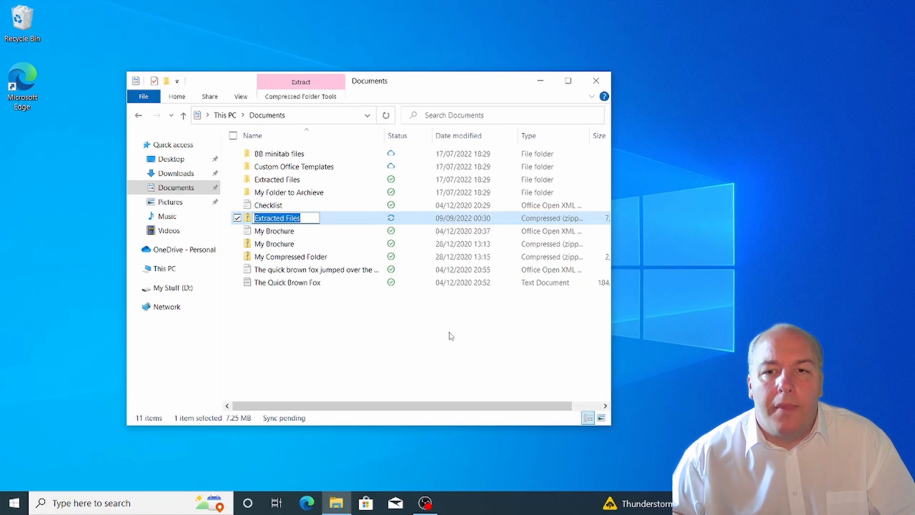
type("My")
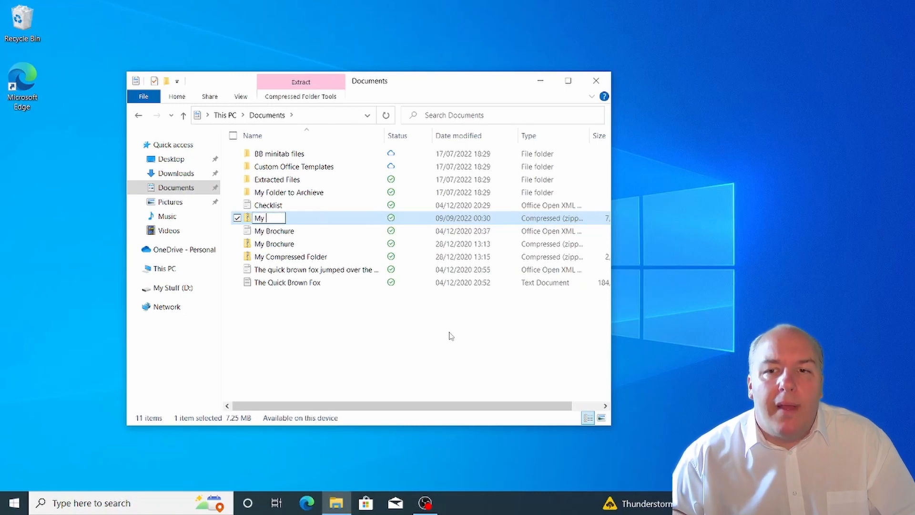
type("Compressed Backup")
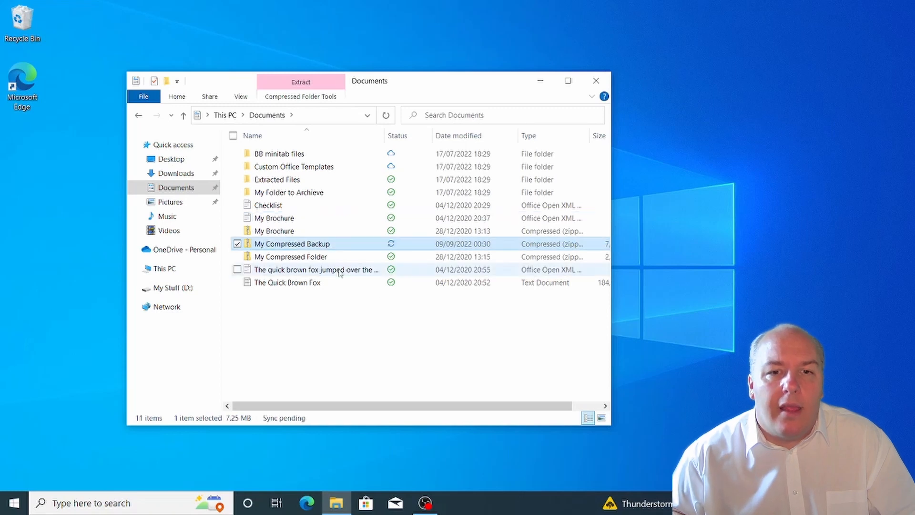
Cut the My Compressed Backup archive and move it onto My Stuff (D:).
right_click(292, 244)
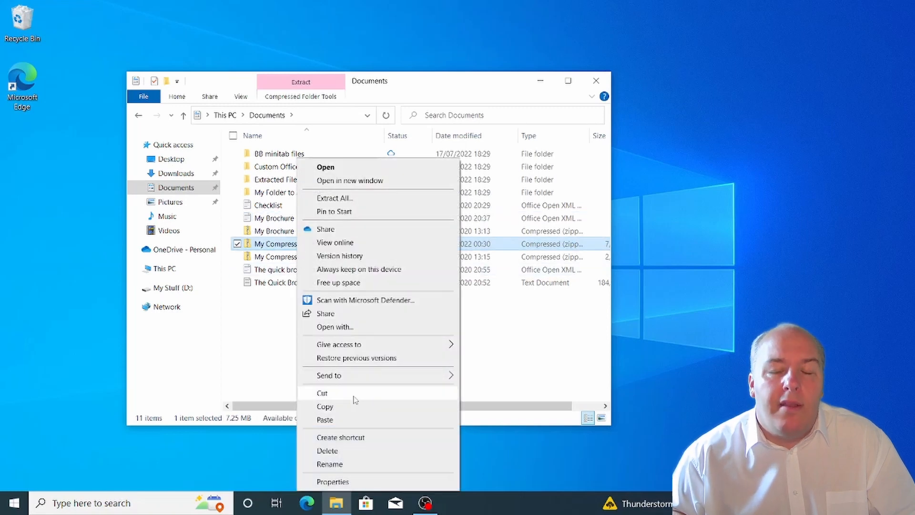
left_click(171, 288)
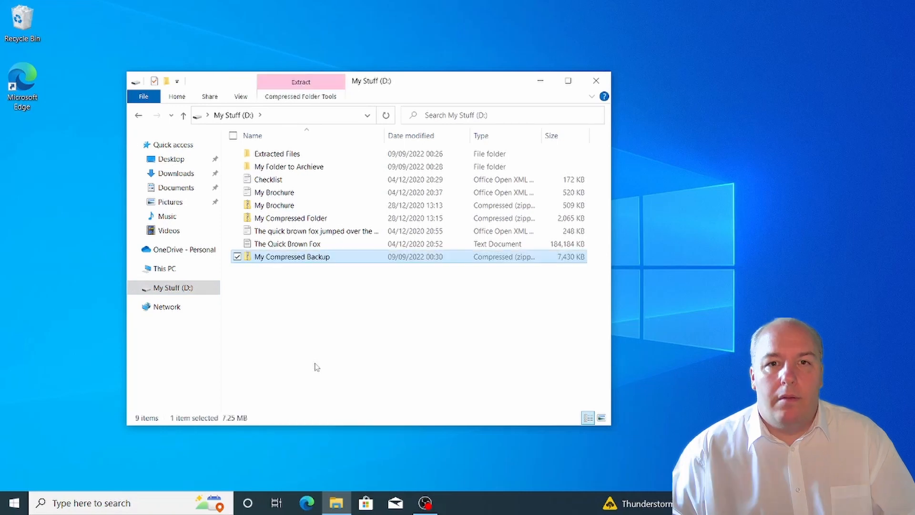
Close the My Stuff (D:) window, leaving the desktop showing.
left_click(596, 80)
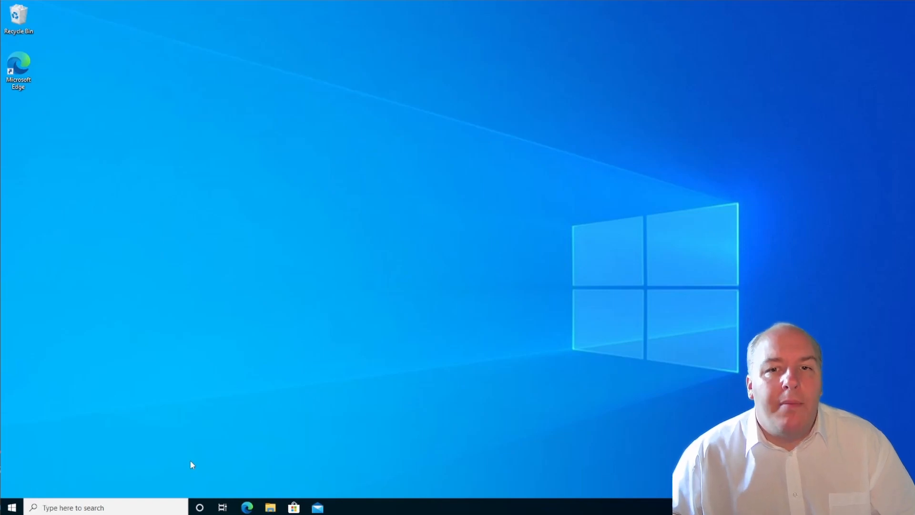
mouse_move(132, 465)
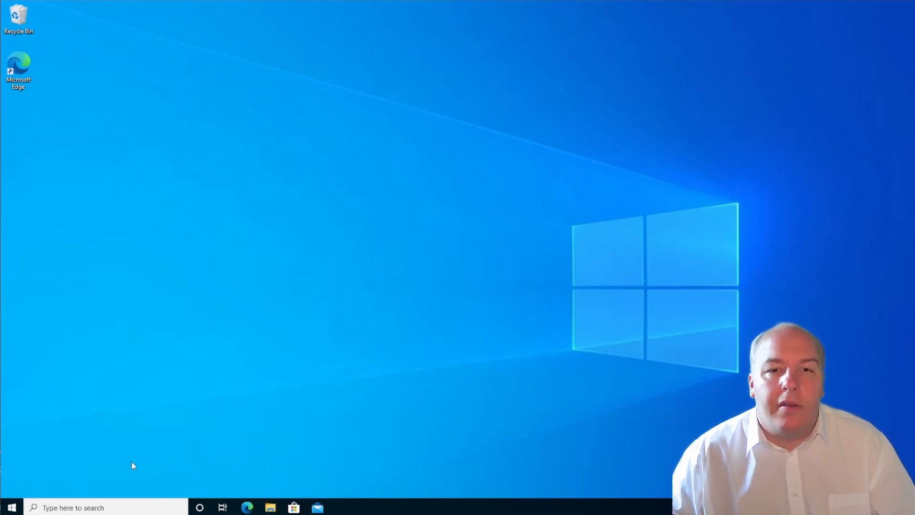
Start installing the pending 2022-04 Windows 10 update from Update & Security.
left_click(7, 507)
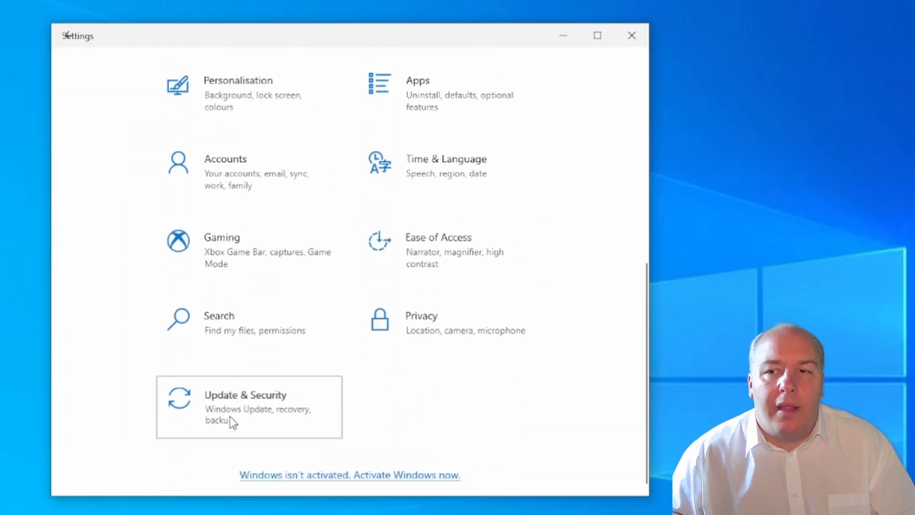
left_click(245, 407)
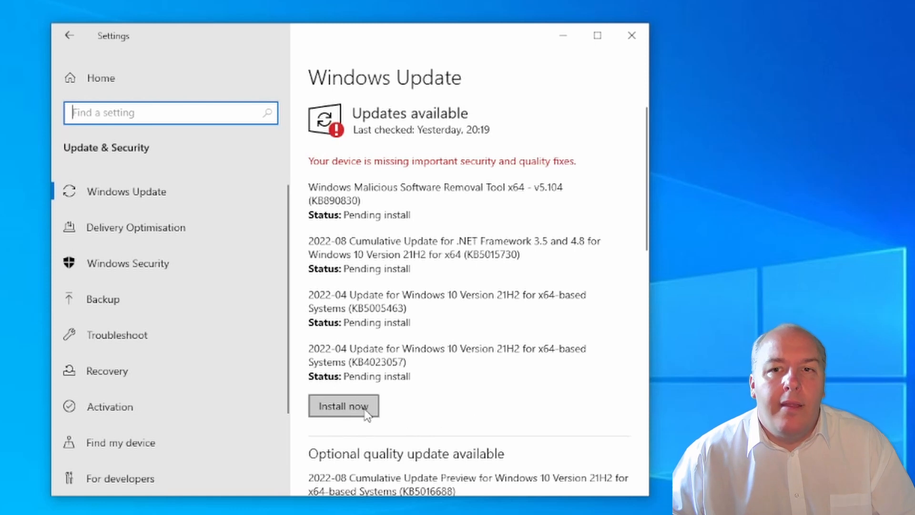
left_click(344, 406)
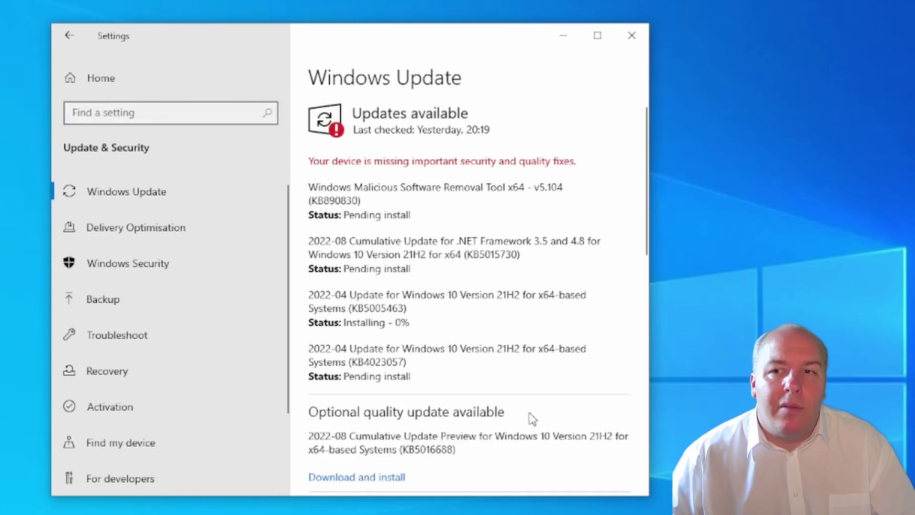